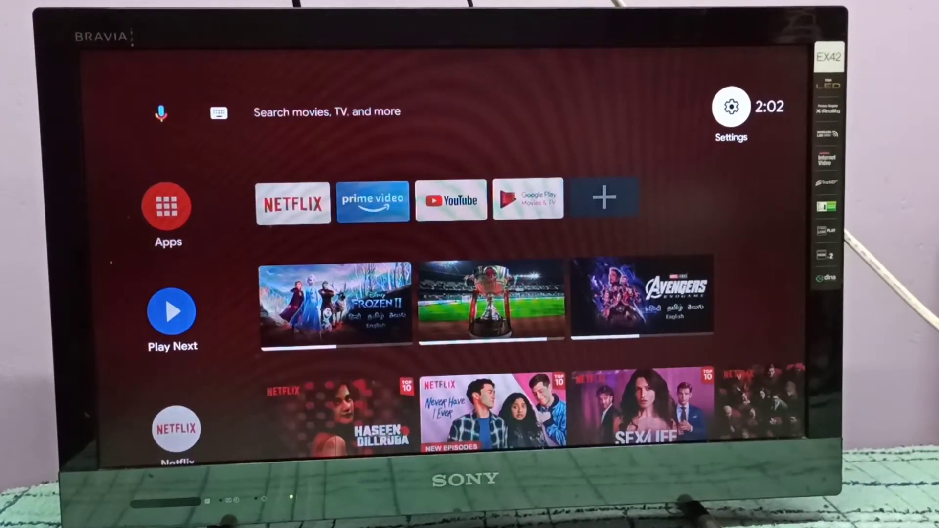
- Go to Settings > Device Preferences > Display and highlight Screen position
{"action": "left_click", "coordinate": [731, 107]}
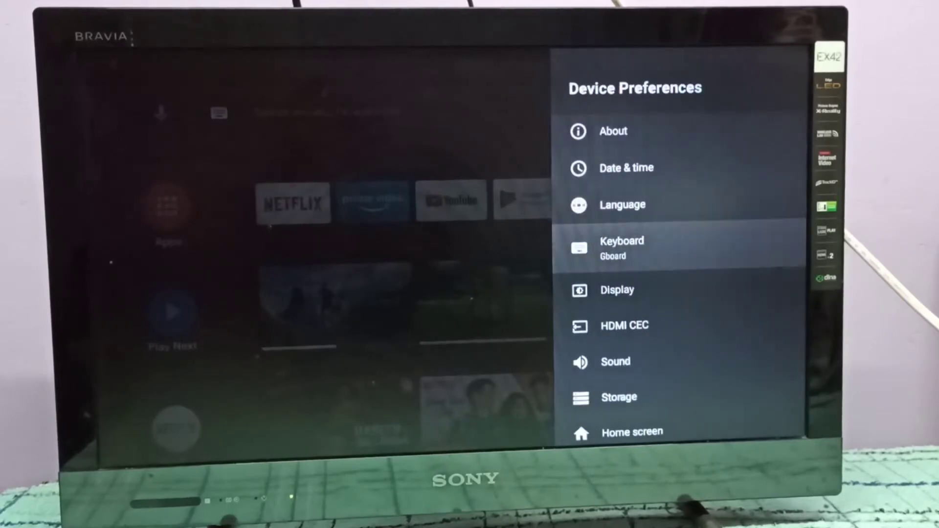
{"action": "left_click", "coordinate": [616, 290]}
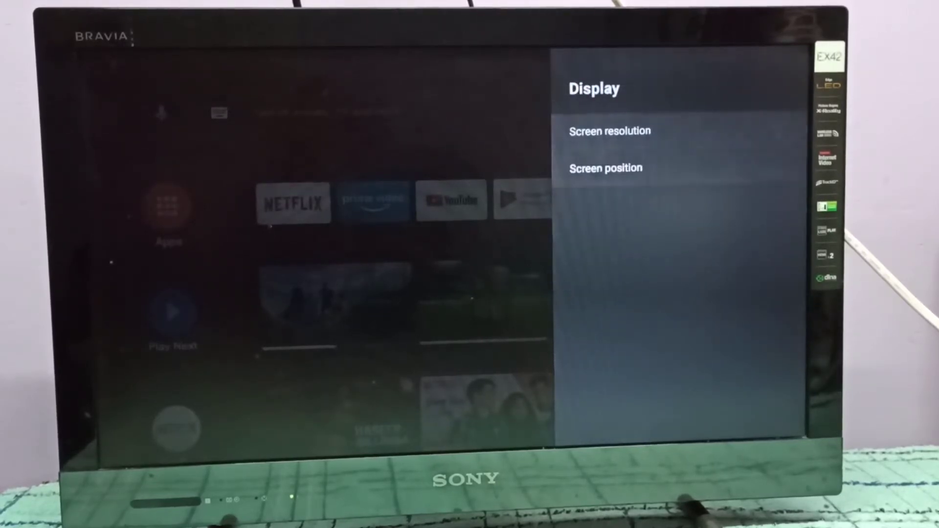
{"action": "key", "text": "Down"}
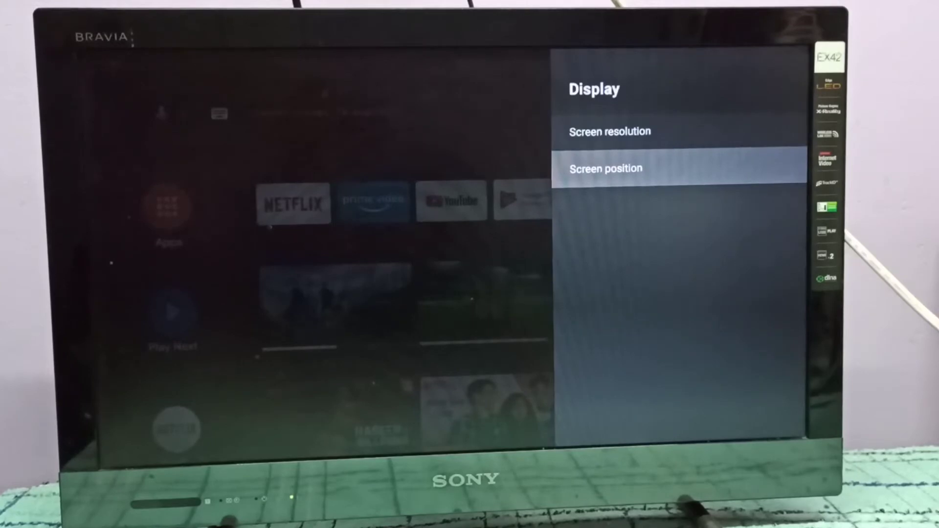
- Open Screen position, showing 100% scaling, and highlight Zoom out screen
{"action": "left_click", "coordinate": [606, 168]}
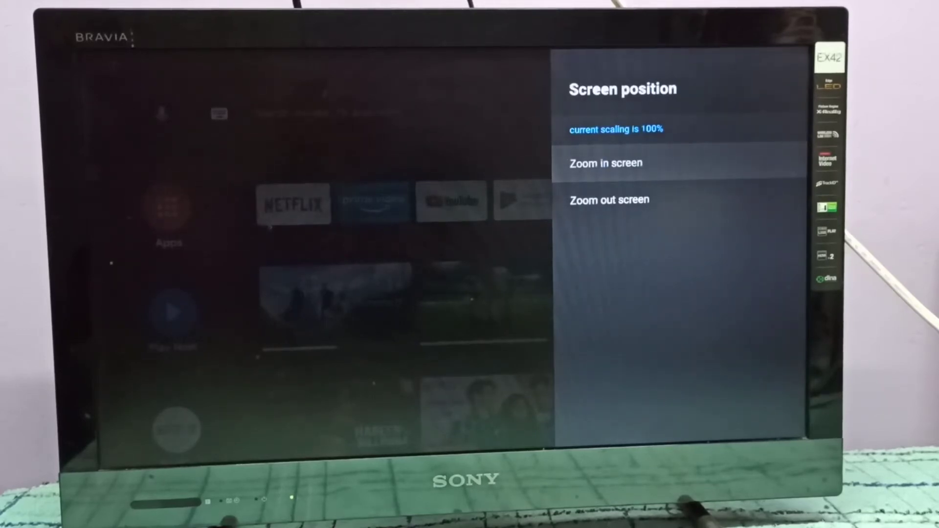
{"action": "key", "text": "Down"}
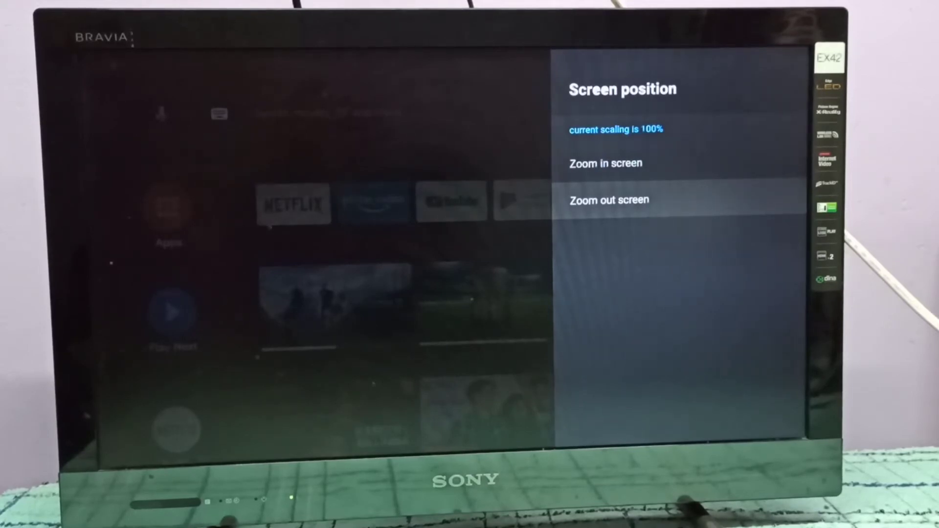
- Zoom out the screen three times to bring scaling down to about 80%
{"action": "left_click", "coordinate": [609, 200]}
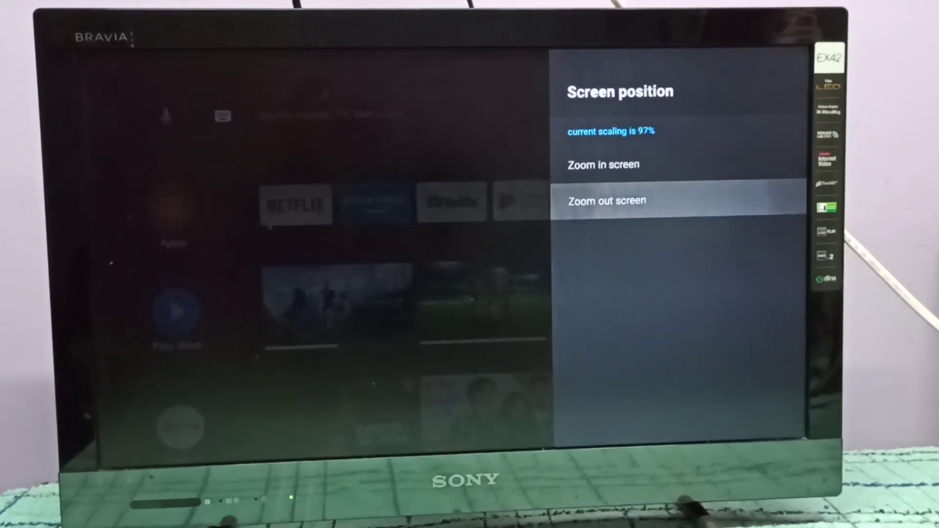
{"action": "left_click", "coordinate": [607, 201]}
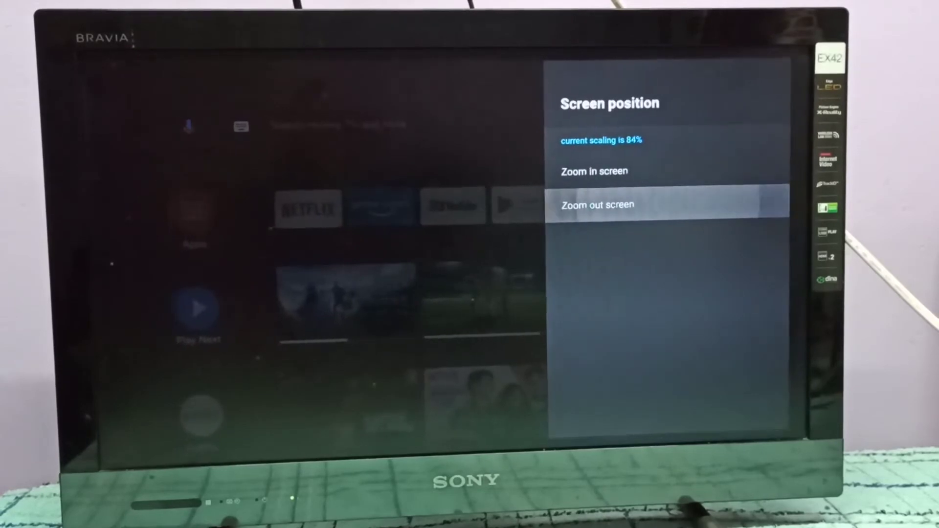
{"action": "left_click", "coordinate": [599, 205]}
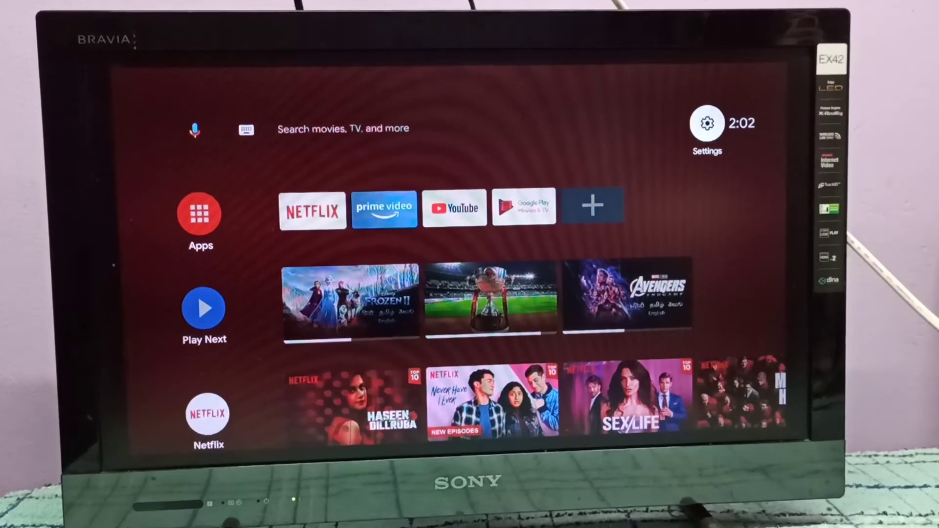
- Reopen Display > Screen position and zoom the scaling back in to 100%
{"action": "left_click", "coordinate": [707, 123]}
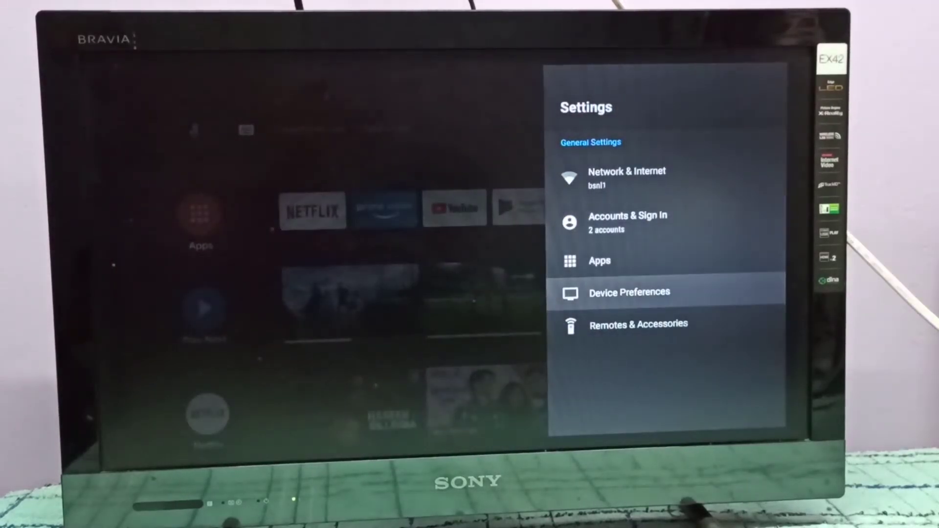
{"action": "left_click", "coordinate": [629, 293]}
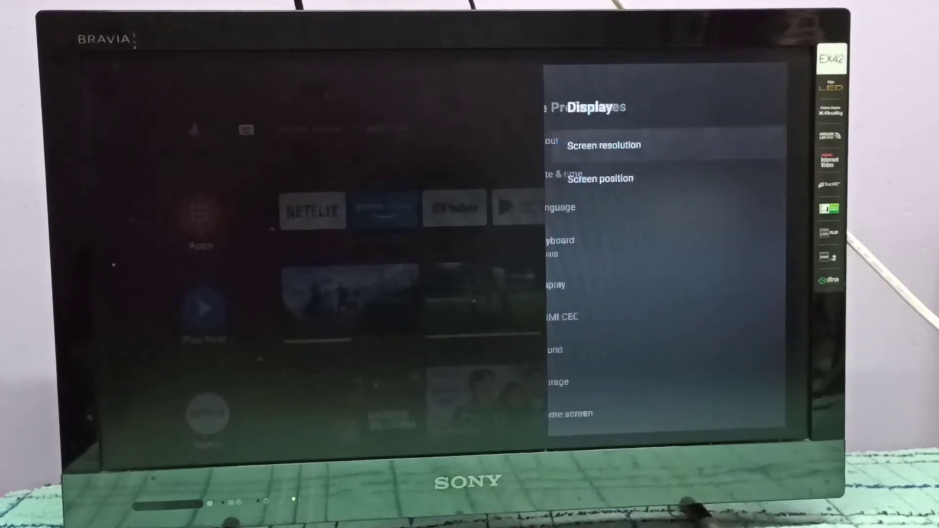
{"action": "key", "text": "Down"}
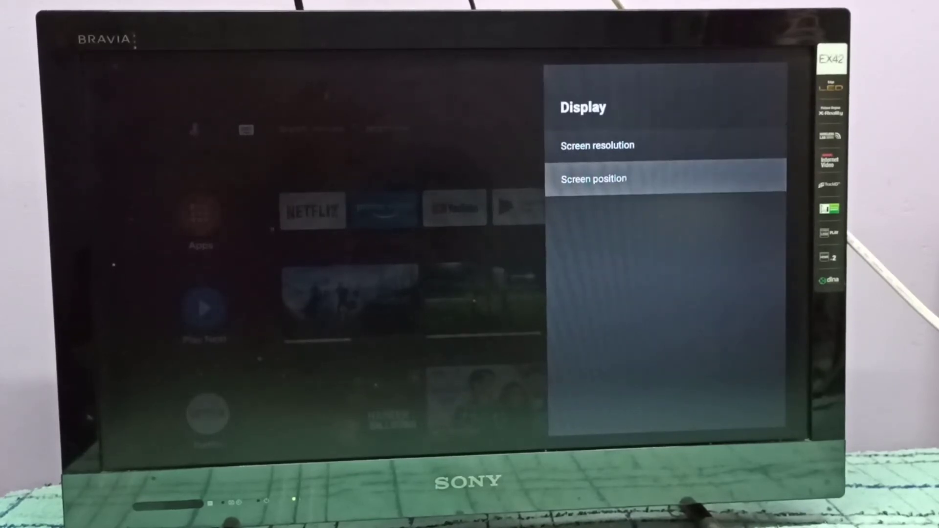
{"action": "left_click", "coordinate": [593, 179]}
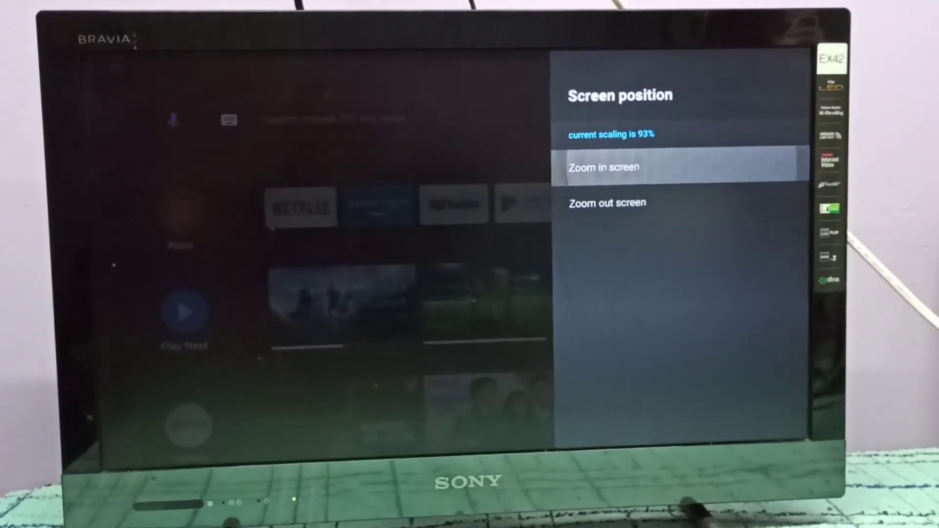
{"action": "left_click", "coordinate": [603, 166]}
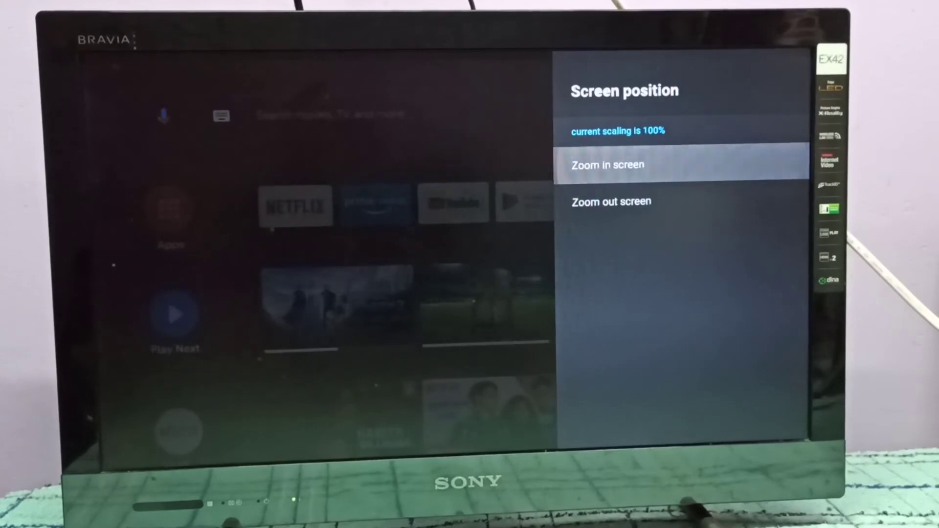